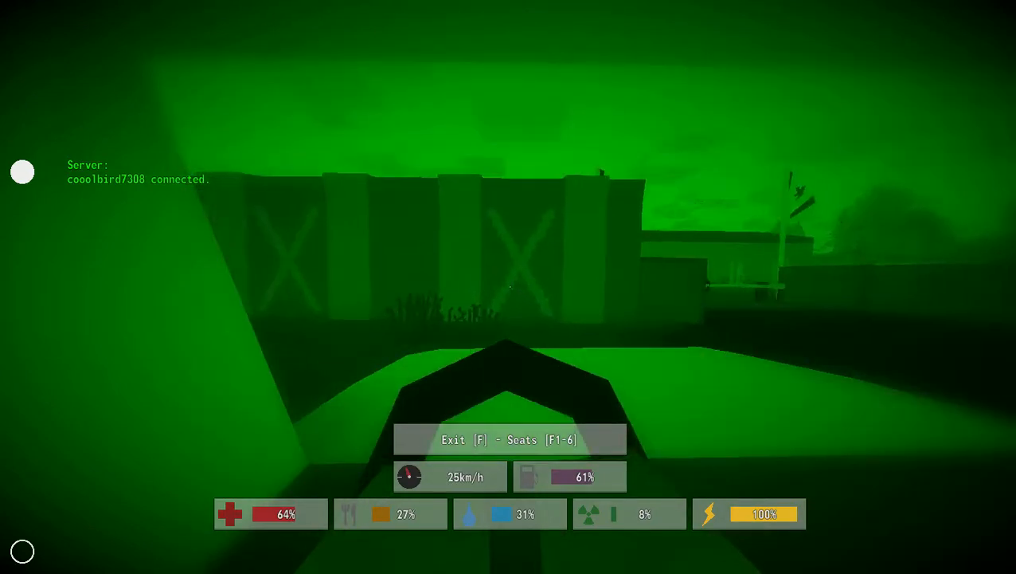
# - Exit the vehicle at the military base walls to continue on foot
pyautogui.press('f')
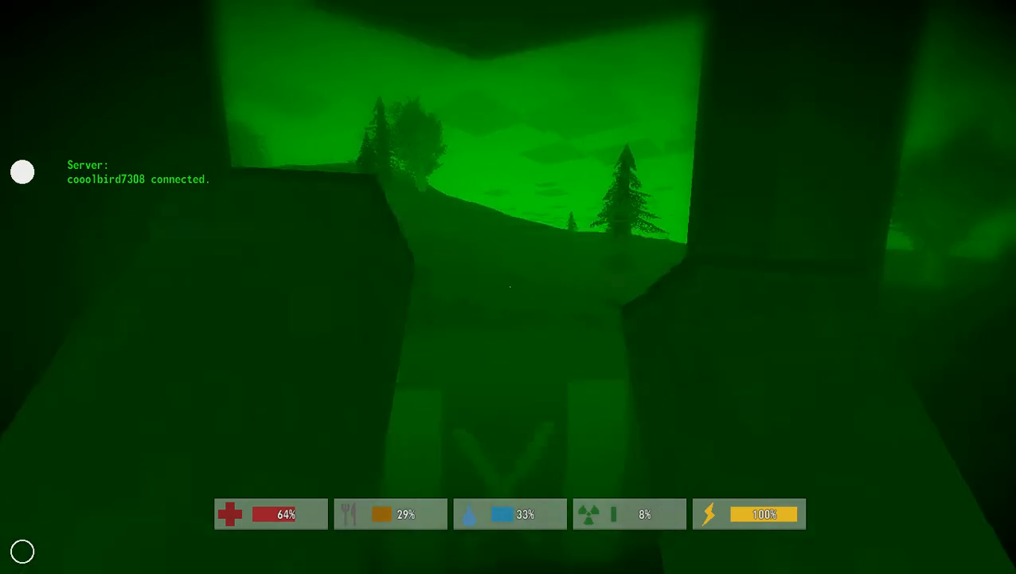
pyautogui.moveTo(508, 286)
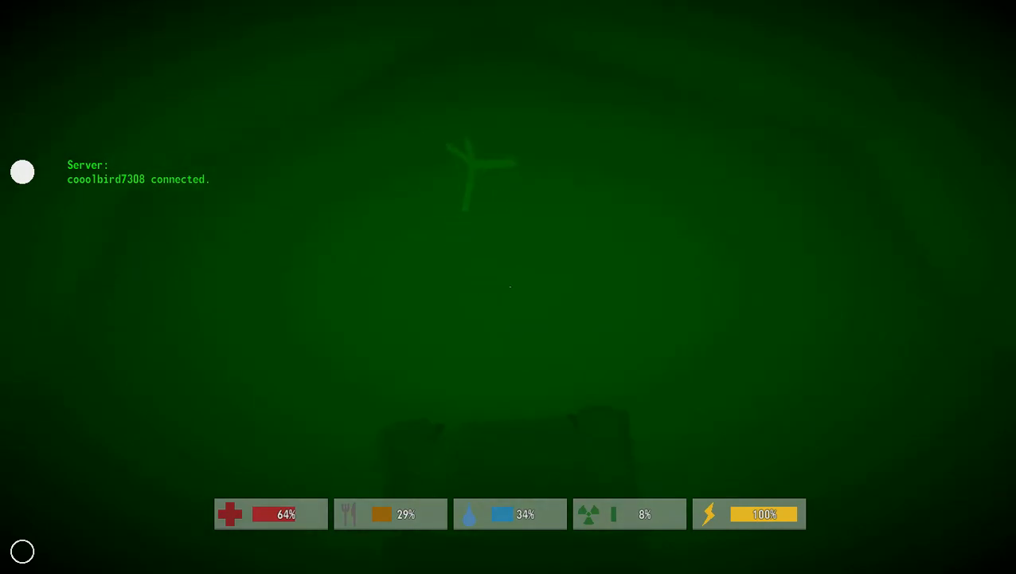
# - Check the rucksack inventory and inspect the Medkit's details
pyautogui.press('i')
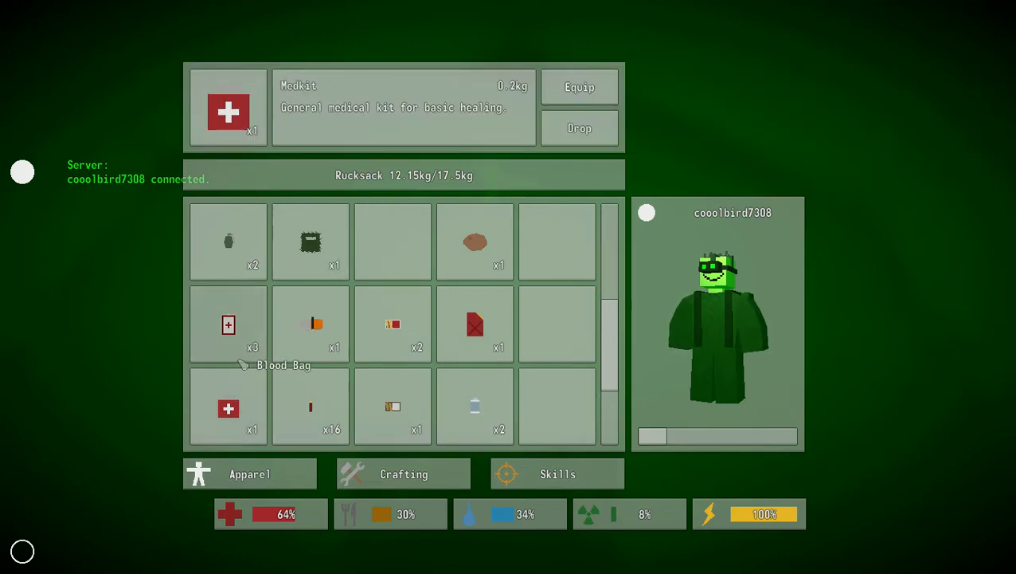
pyautogui.click(229, 324)
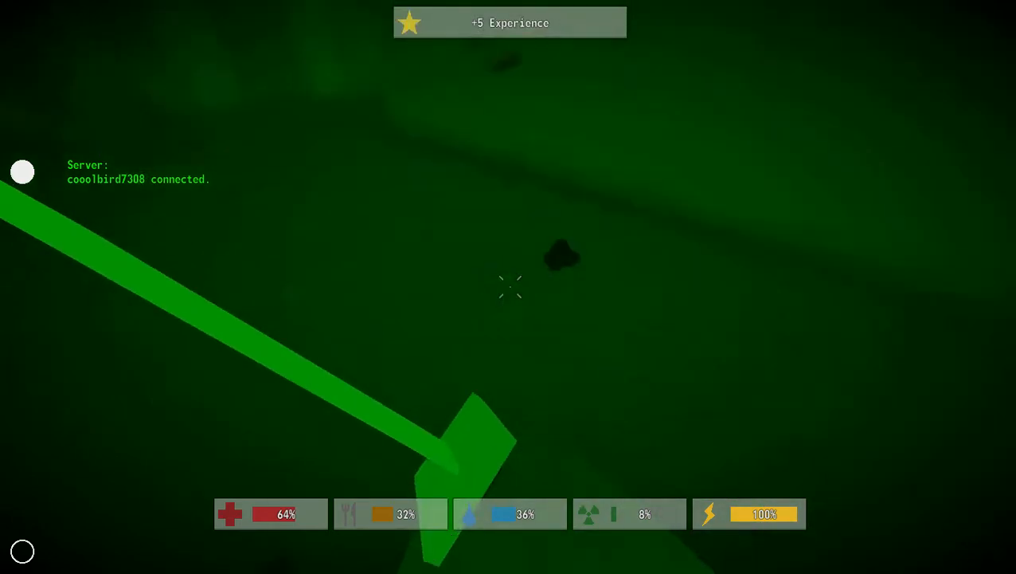
pyautogui.moveTo(509, 286)
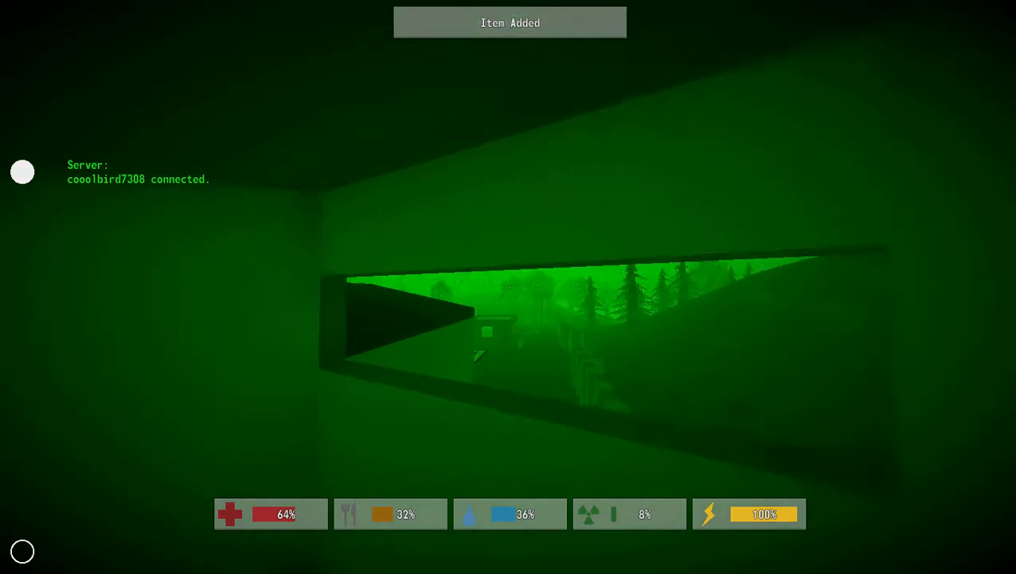
# - Pick up the nearby loot in the barracks
pyautogui.press('i')
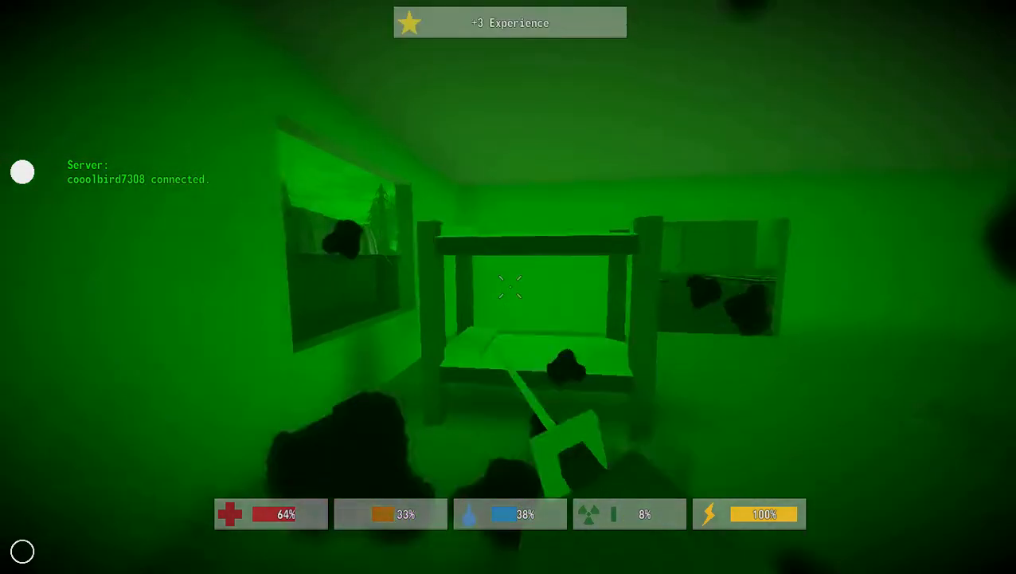
# - Search the bunk room for loot with the melee tool in hand
pyautogui.press('tab')
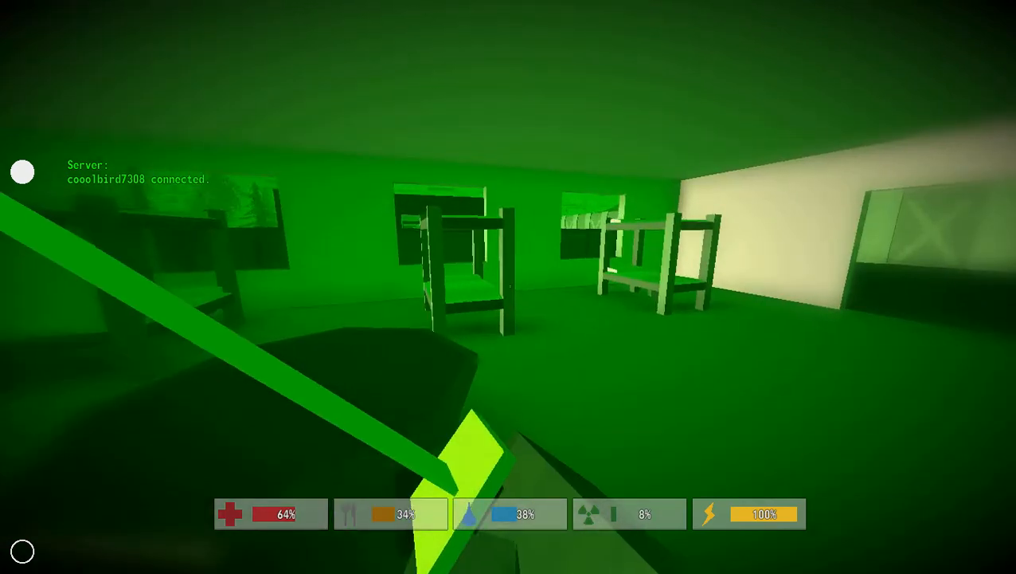
pyautogui.moveTo(508, 287)
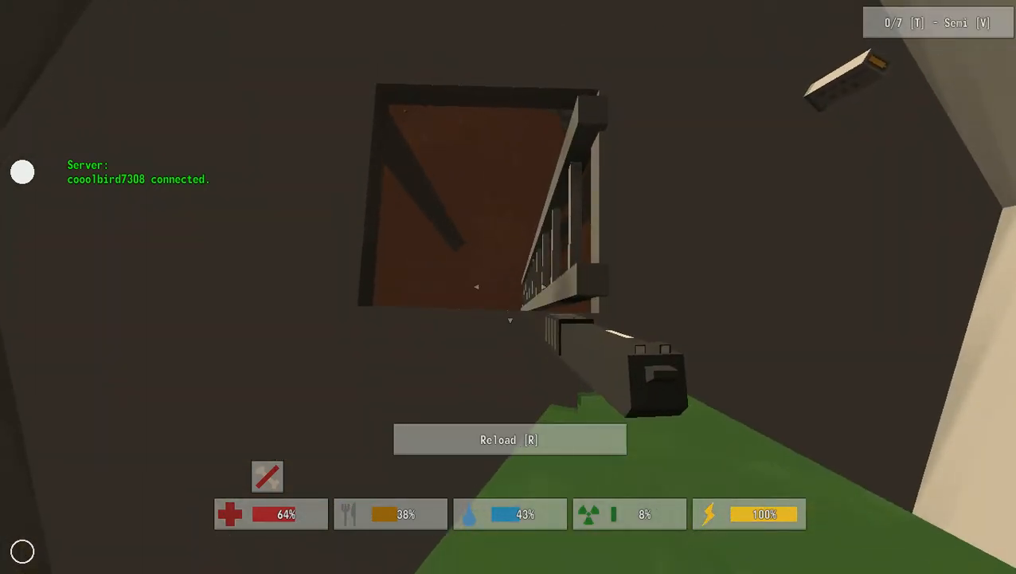
# - Reload the scoped rifle, aim, and shoot the zombie on the stairs
pyautogui.press('r')
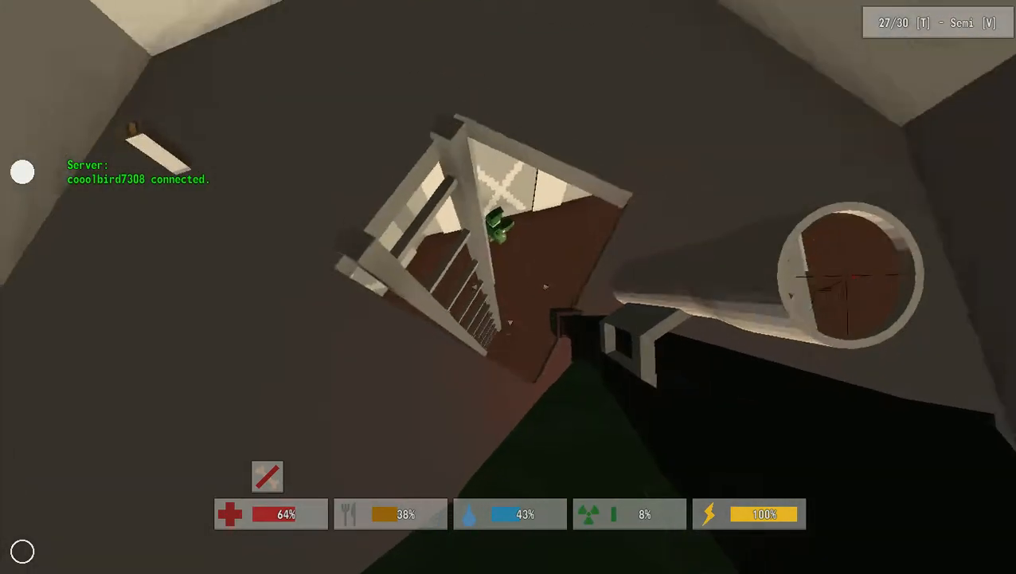
pyautogui.click(509, 287)
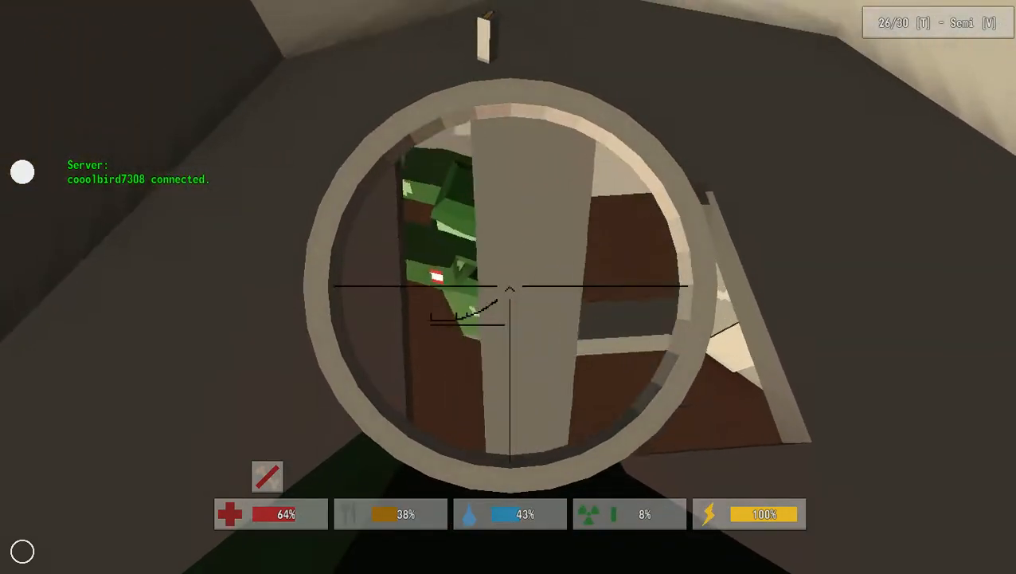
pyautogui.click(509, 287)
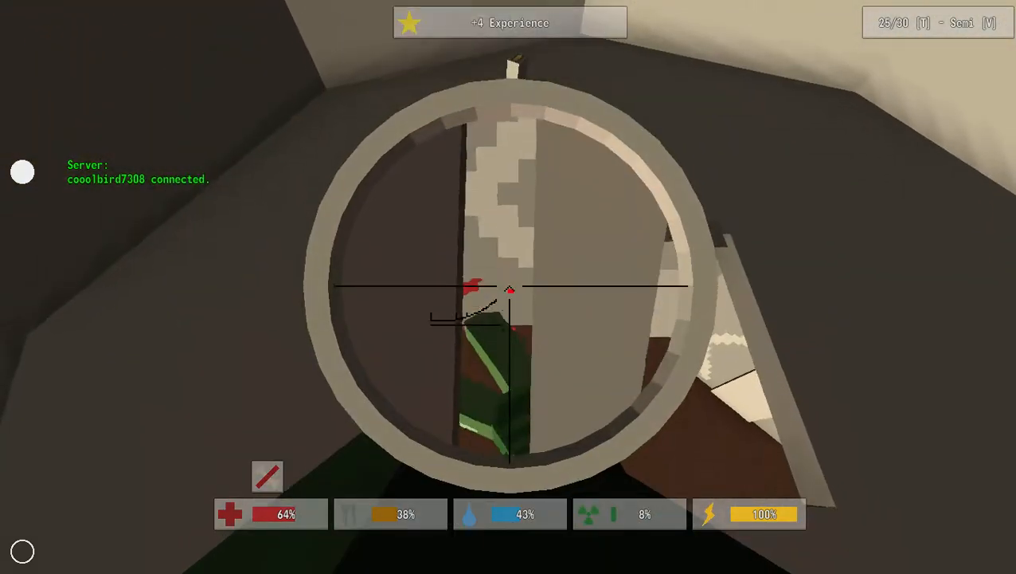